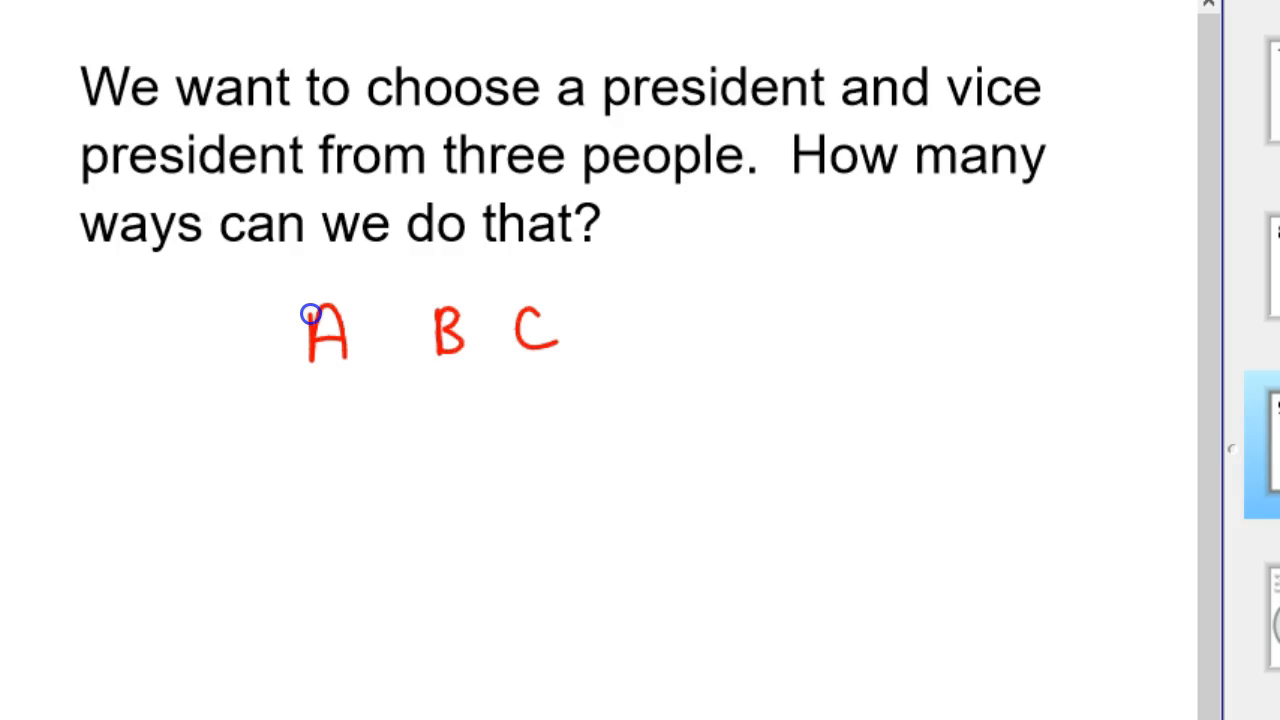
- Handwrite the ordered pairs AB, BA, AC, CA, BC, CB in red beneath A B C
drag(310, 455, 385, 455)
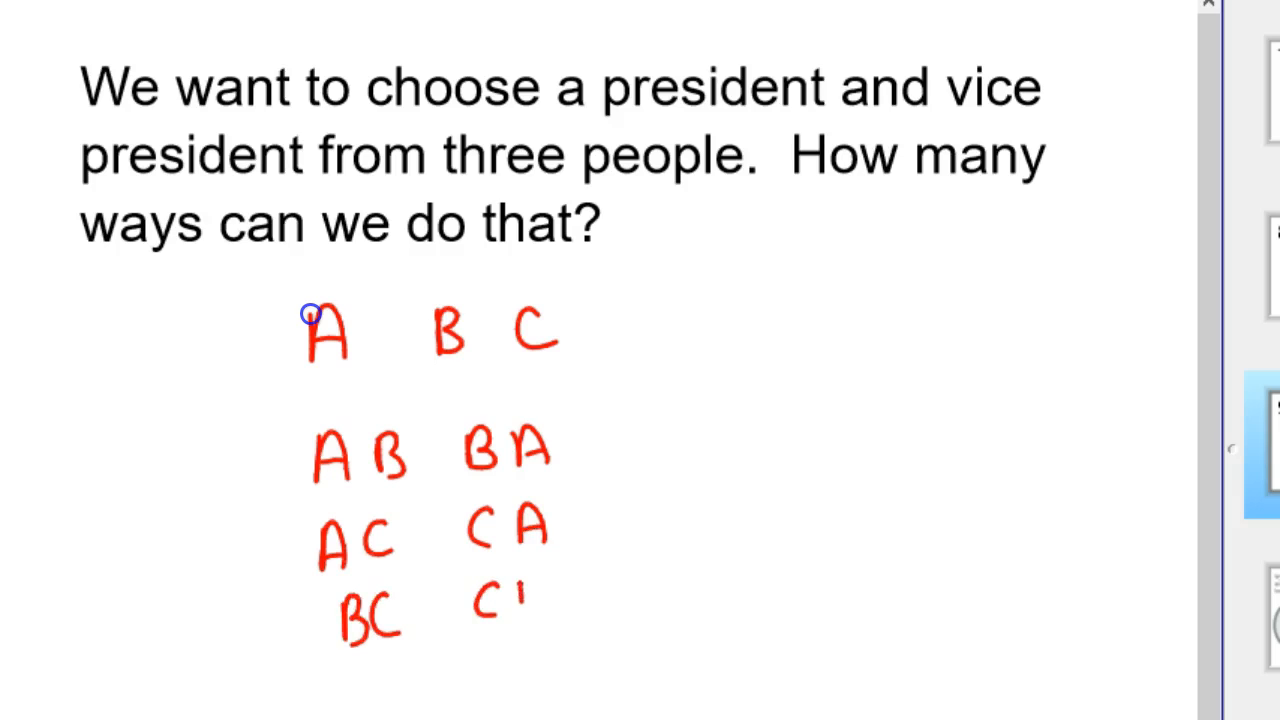
text(B)
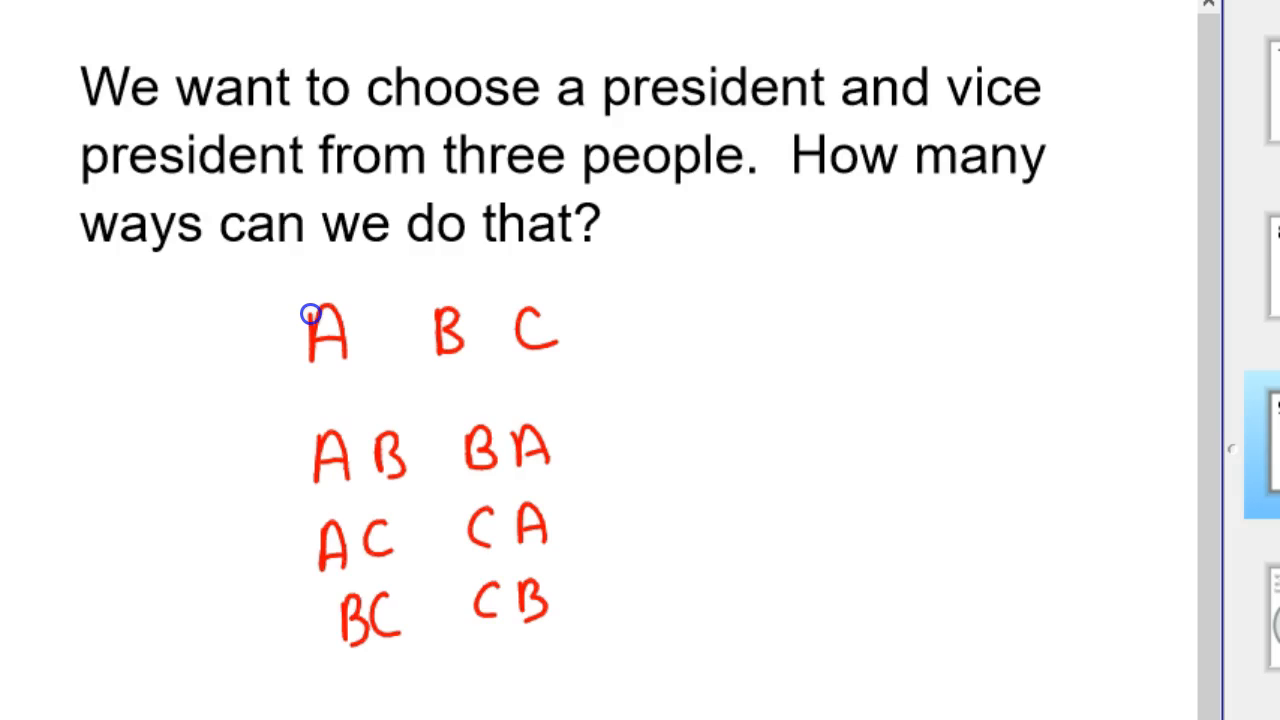
- Draw two short blank-slot lines with handwriting to the right of the letters
drag(710, 355, 840, 355)
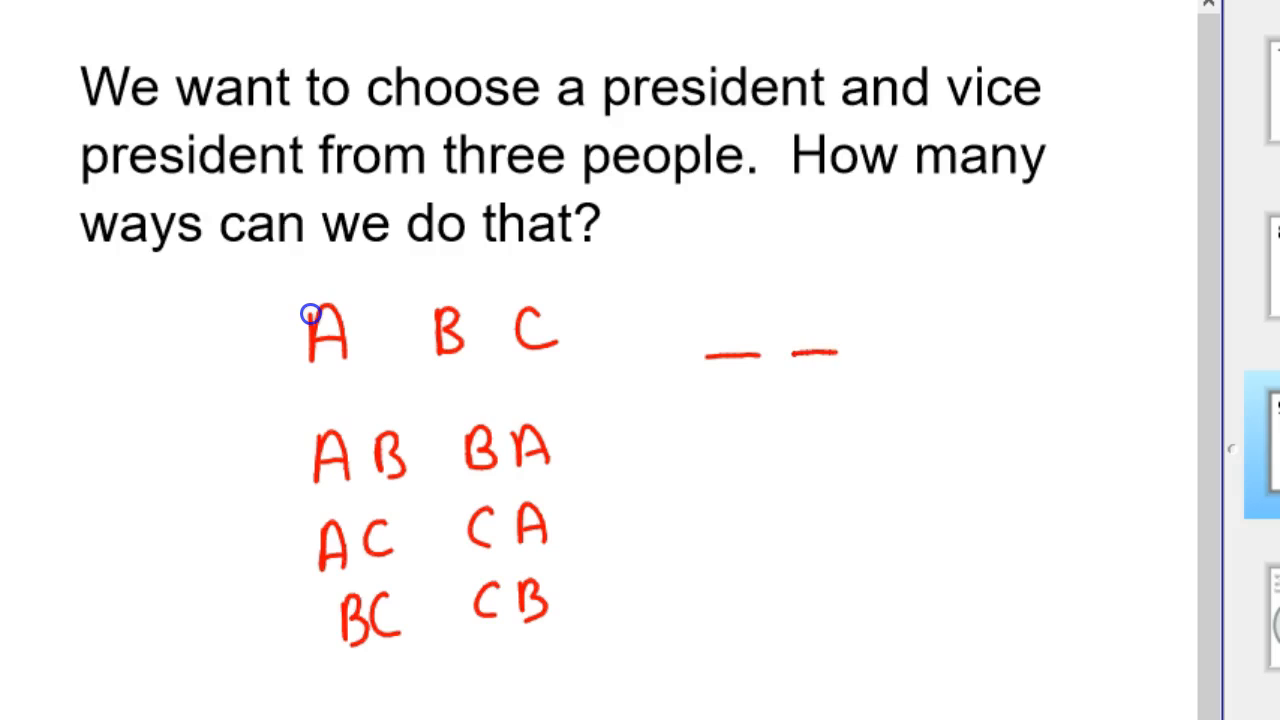
drag(715, 375, 720, 415)
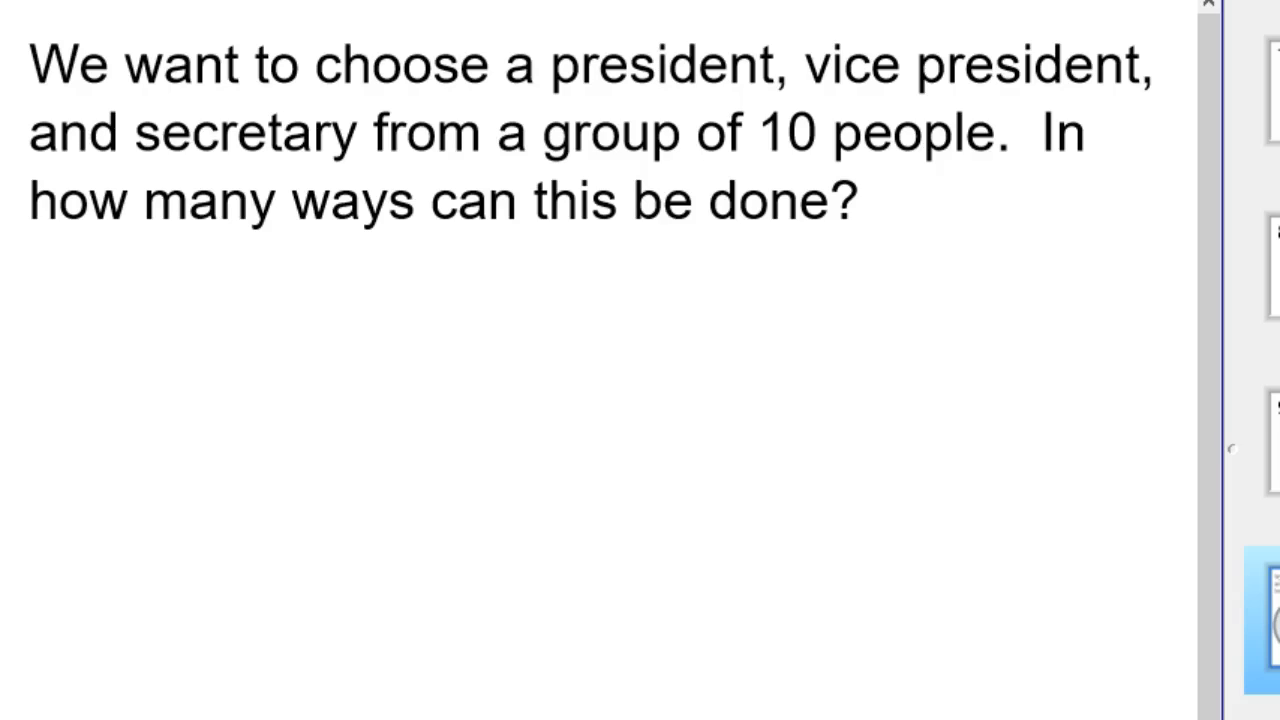
- Draw three red blank-slot lines with handwriting under the 10-people officers question
drag(250, 363, 408, 363)
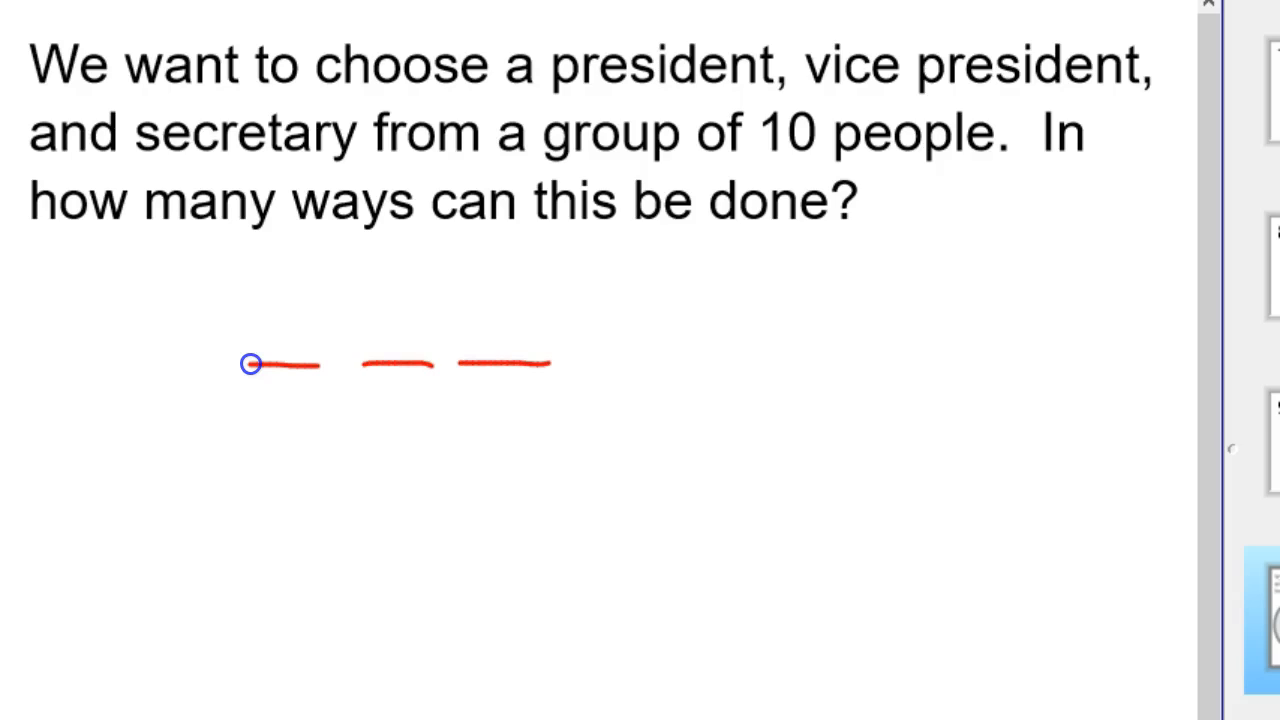
drag(255, 390, 270, 440)
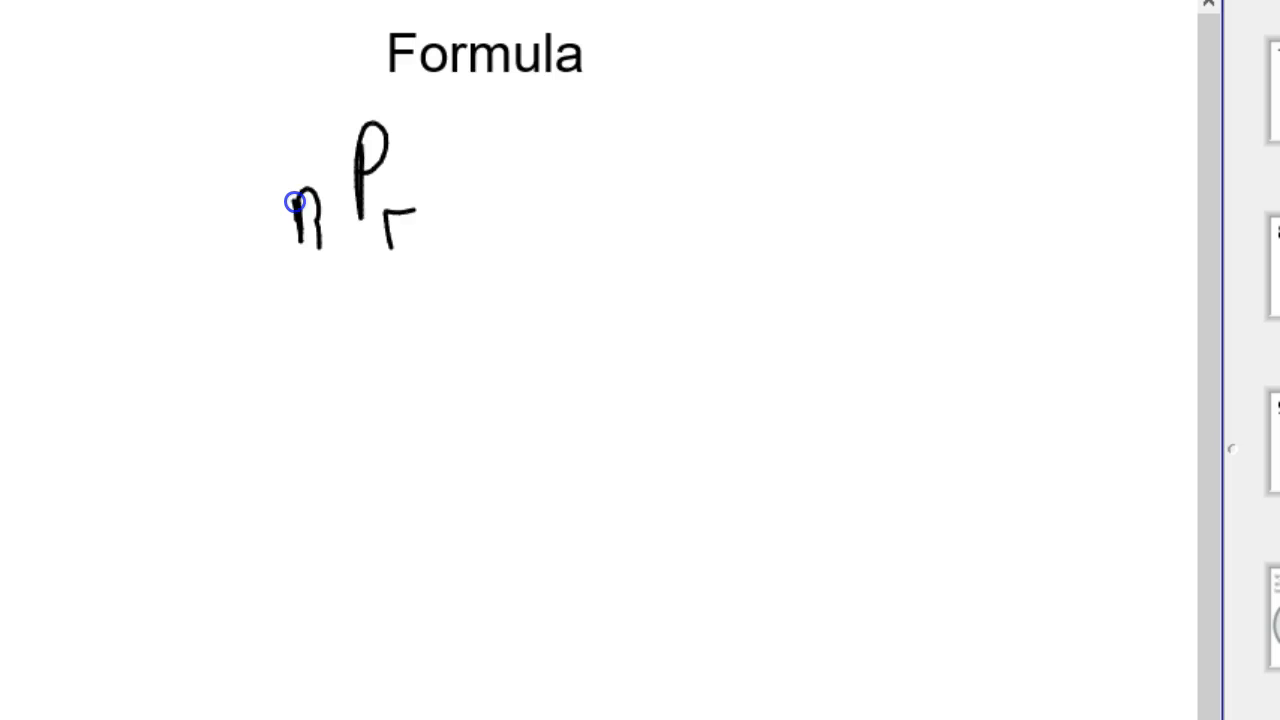
- Handwrite nPr = n!/(n−r)!, then 10P3 = 10!/(10−3)! and its expansion beneath
drag(490, 170, 515, 185)
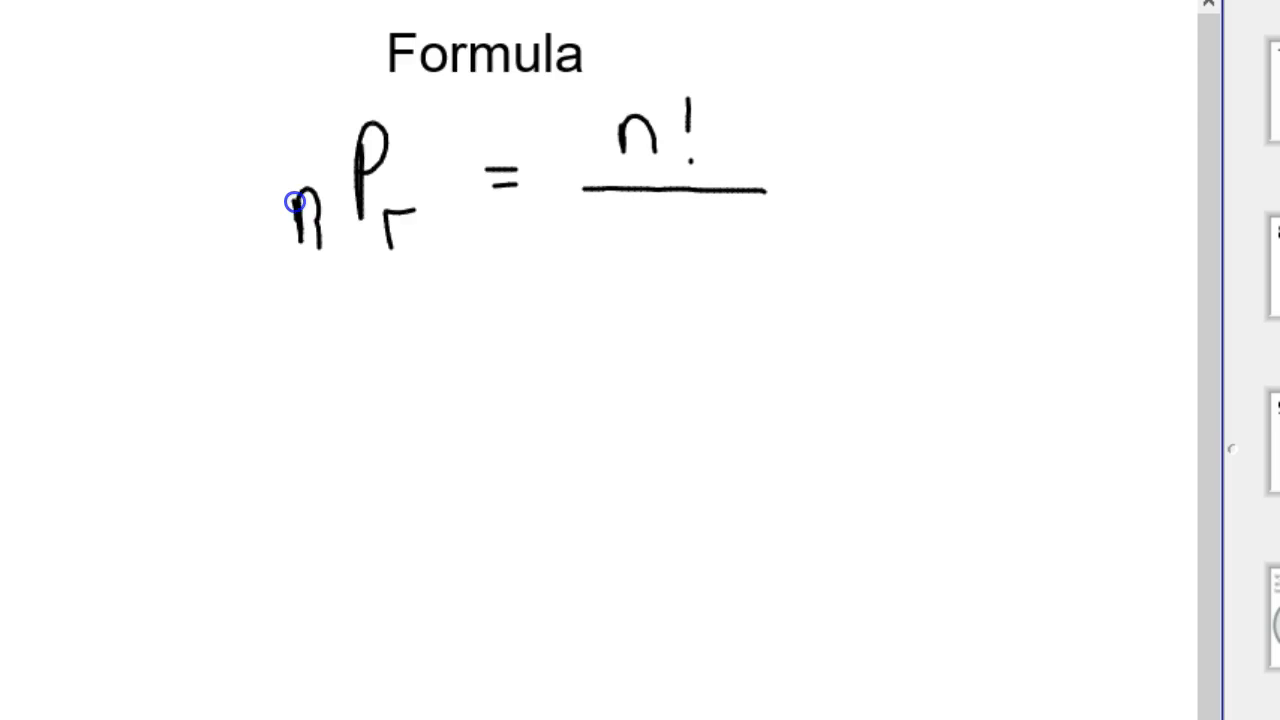
drag(600, 210, 660, 285)
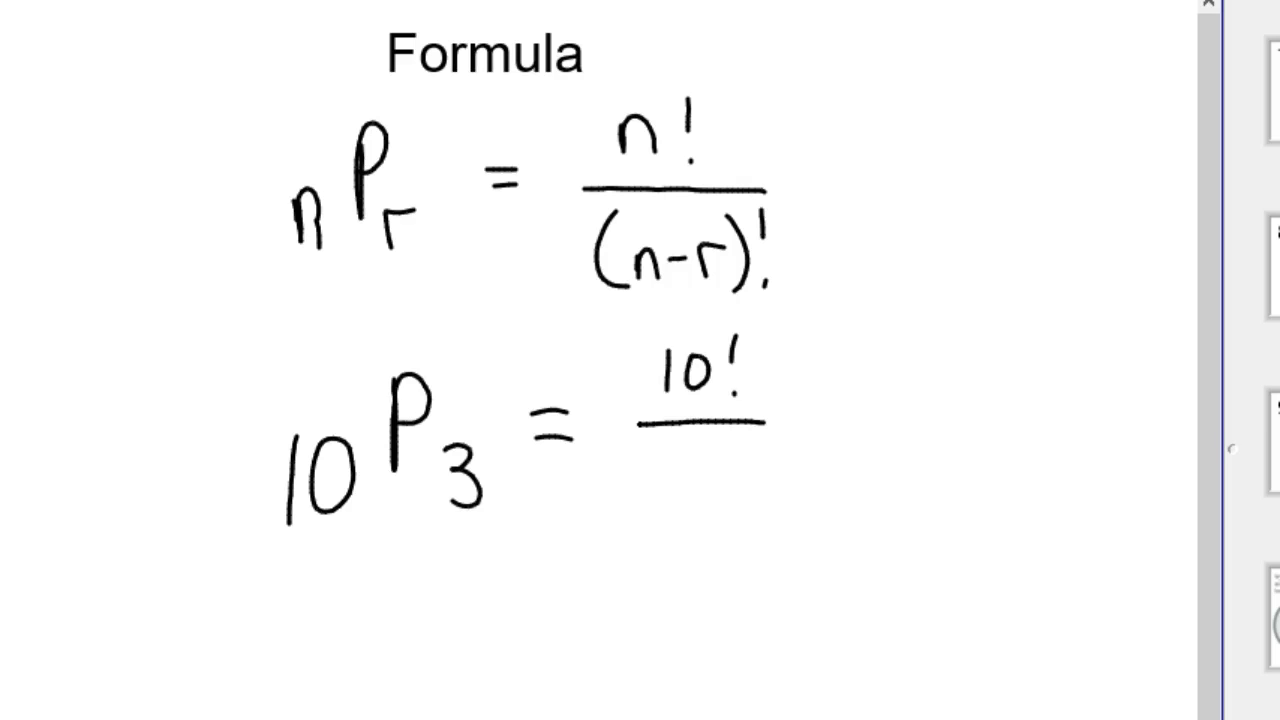
drag(660, 445, 665, 515)
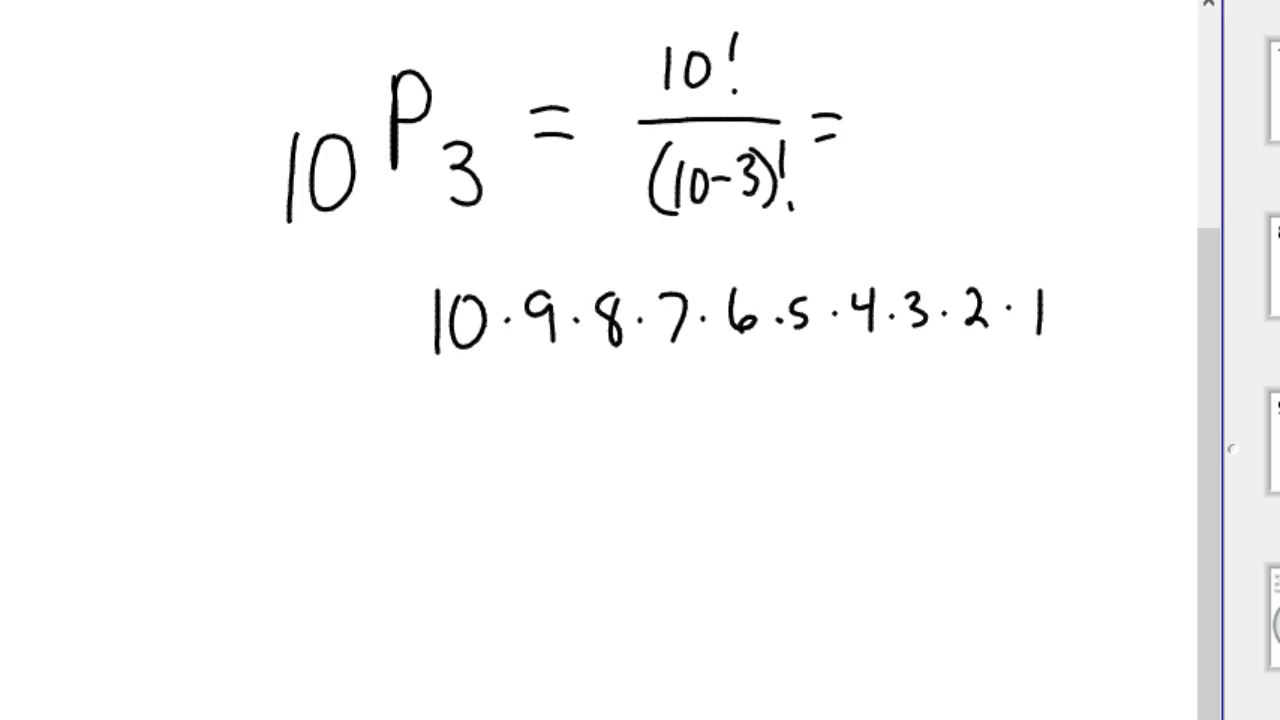
- Draw a fraction bar under the expanded 10! and write 7·6·5·4·3·2·1 below it
drag(410, 383, 835, 378)
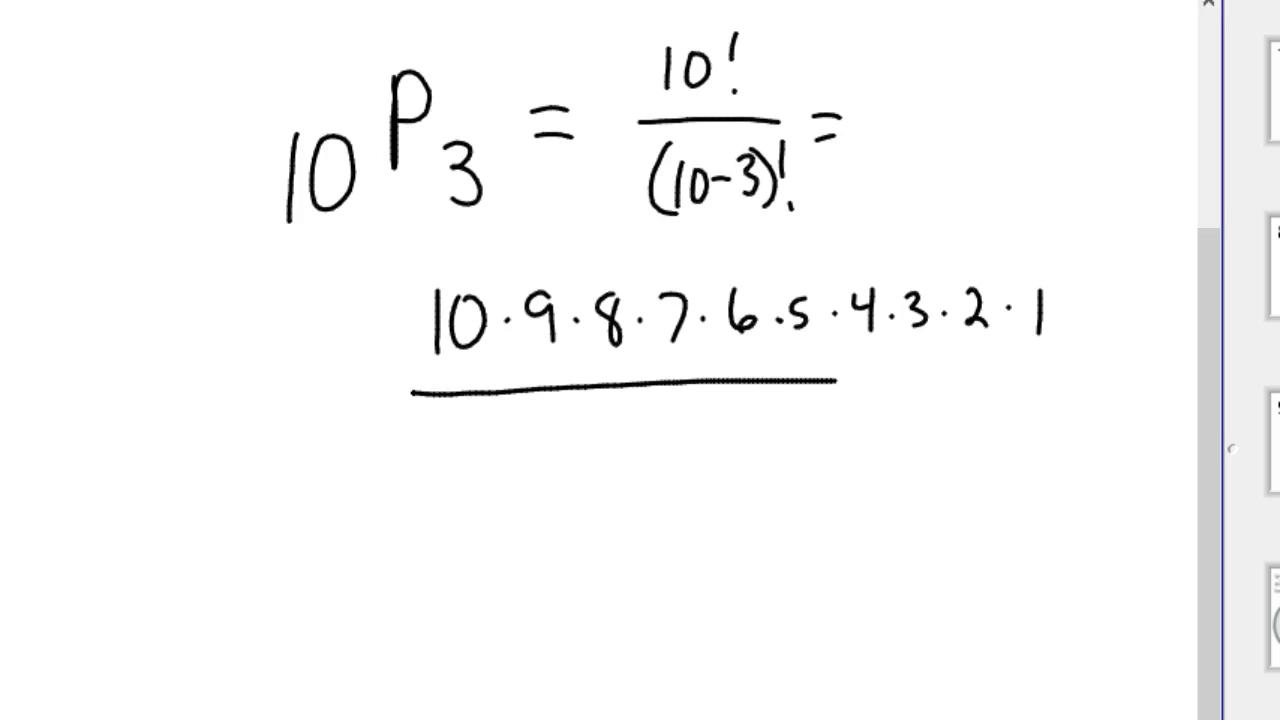
drag(835, 380, 1050, 388)
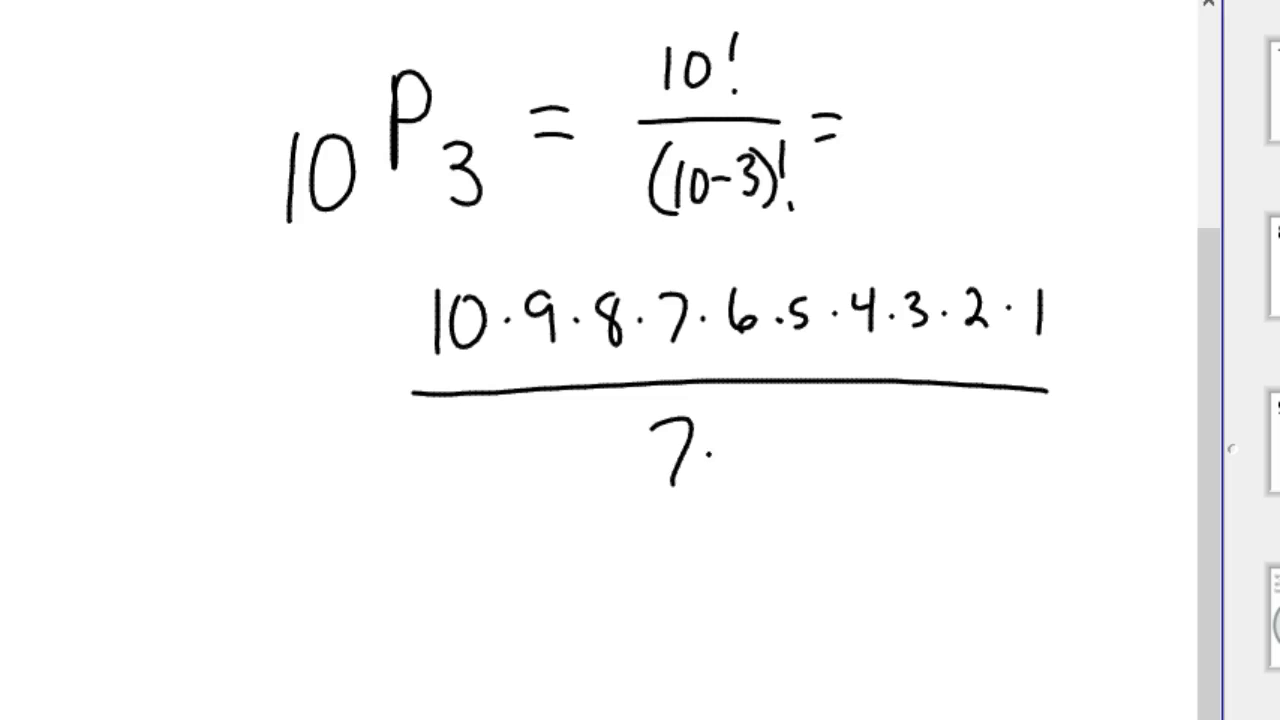
text(·6·5·4·3·)
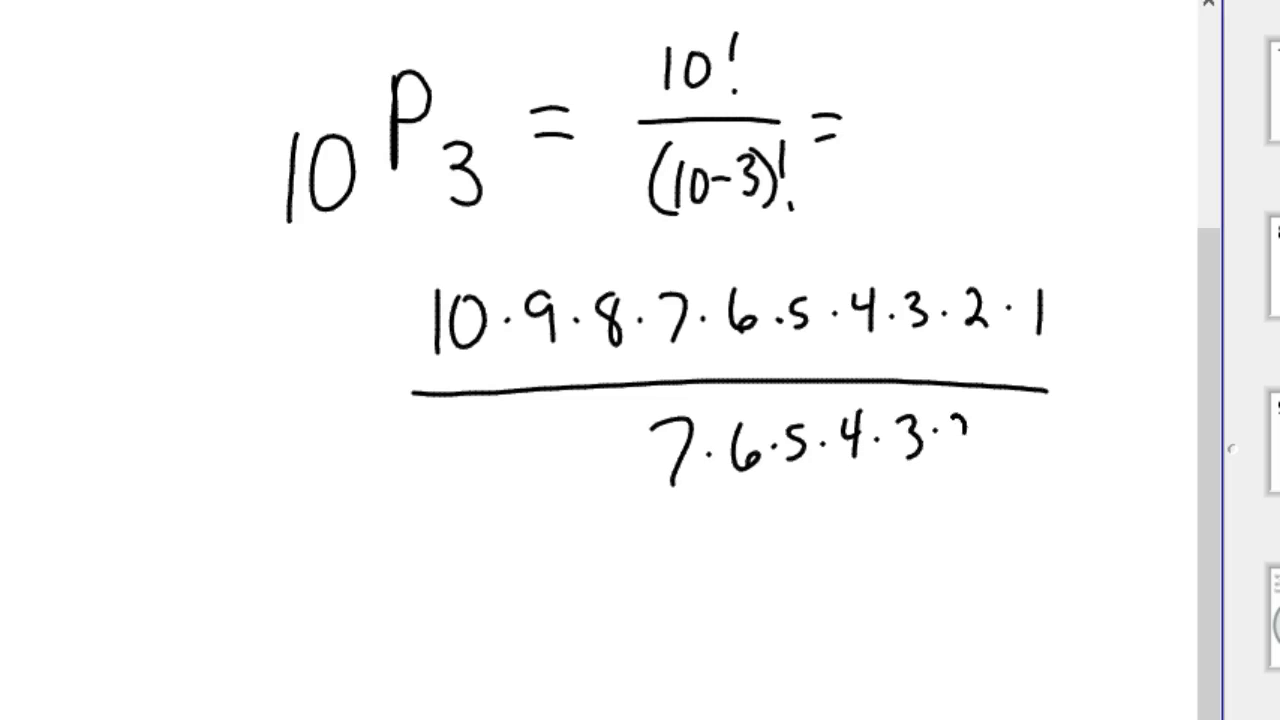
text(2·1)
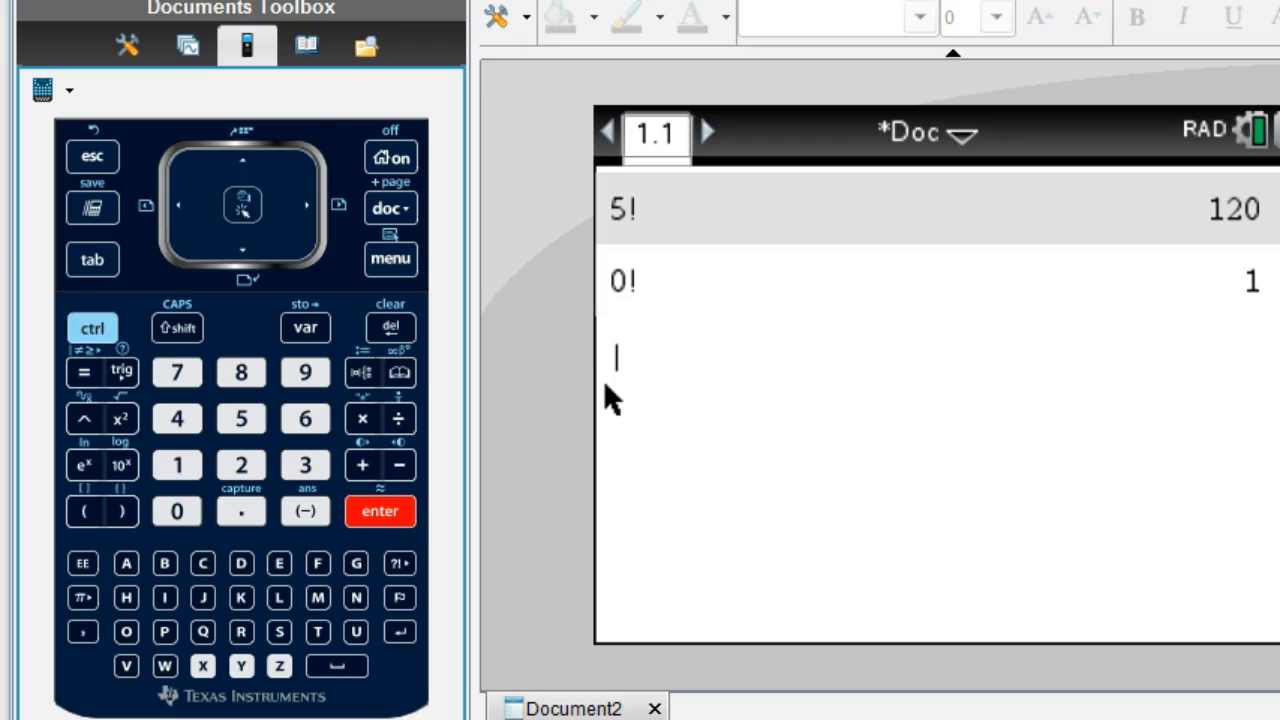
mouse_move(356, 563)
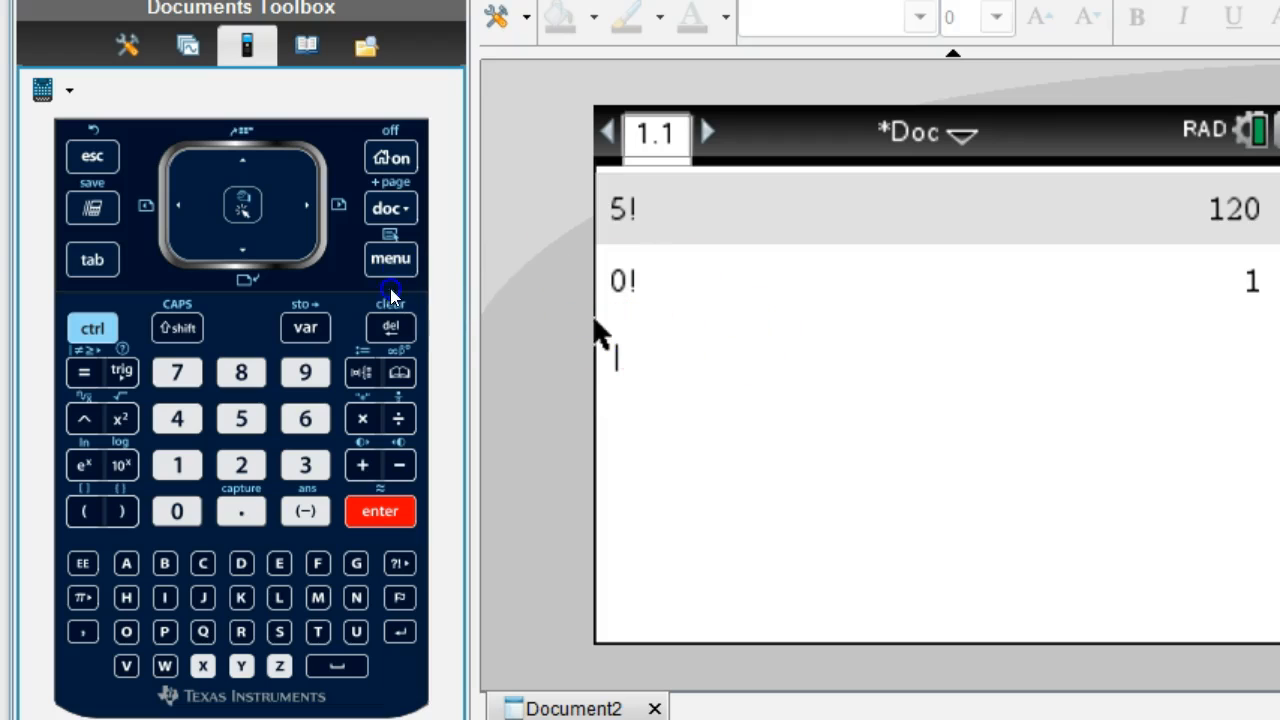
- Insert Permutations from the Probability menu and evaluate nPr(10,3) to get 720
click(390, 258)
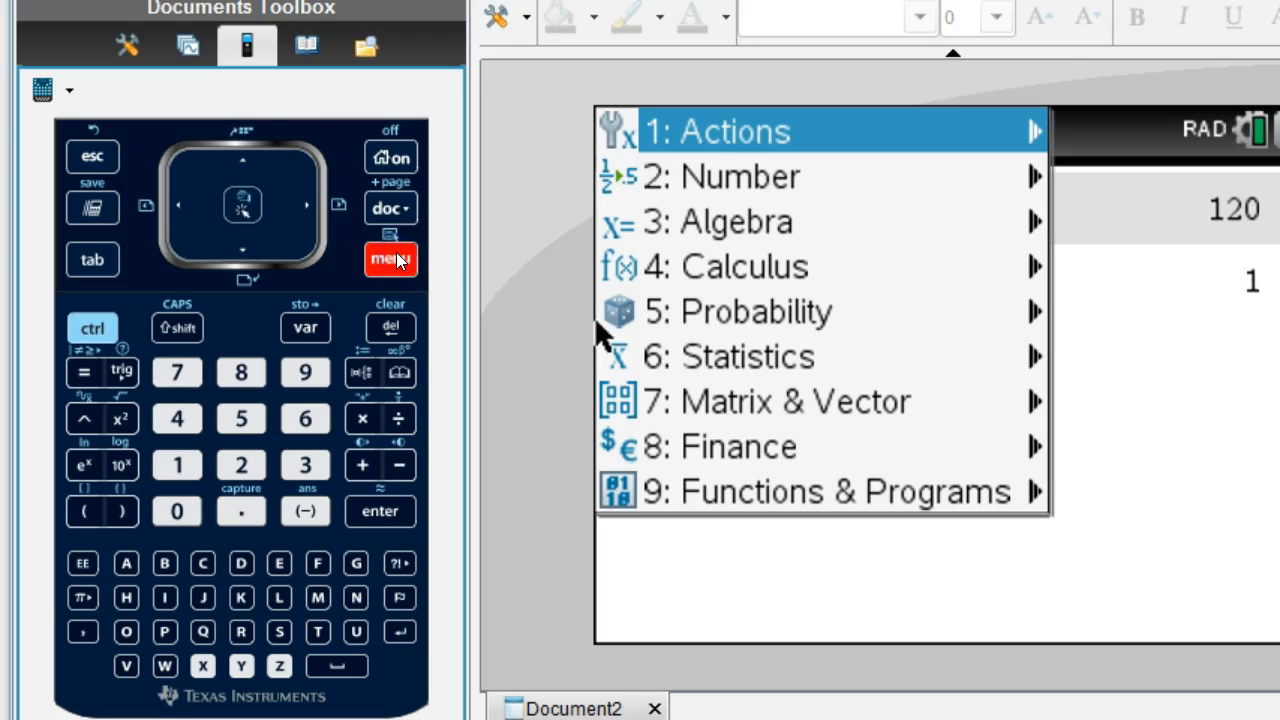
click(756, 311)
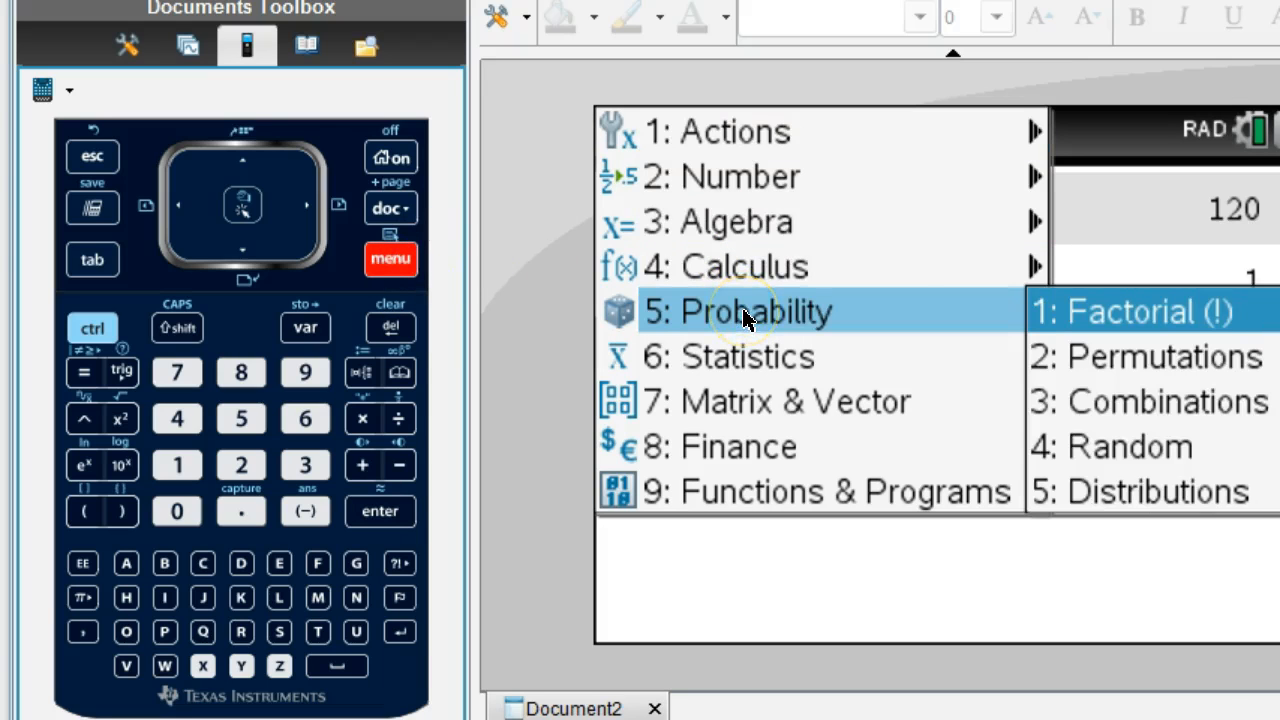
mouse_move(1160, 356)
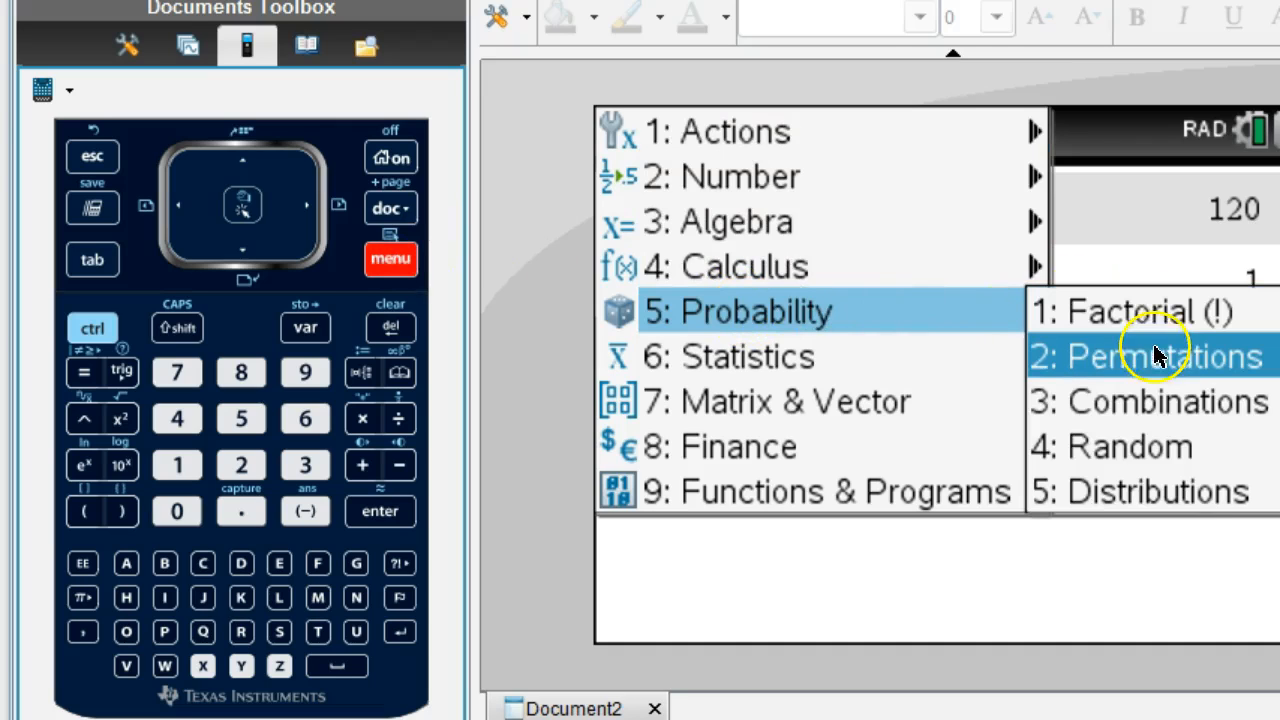
click(1150, 356)
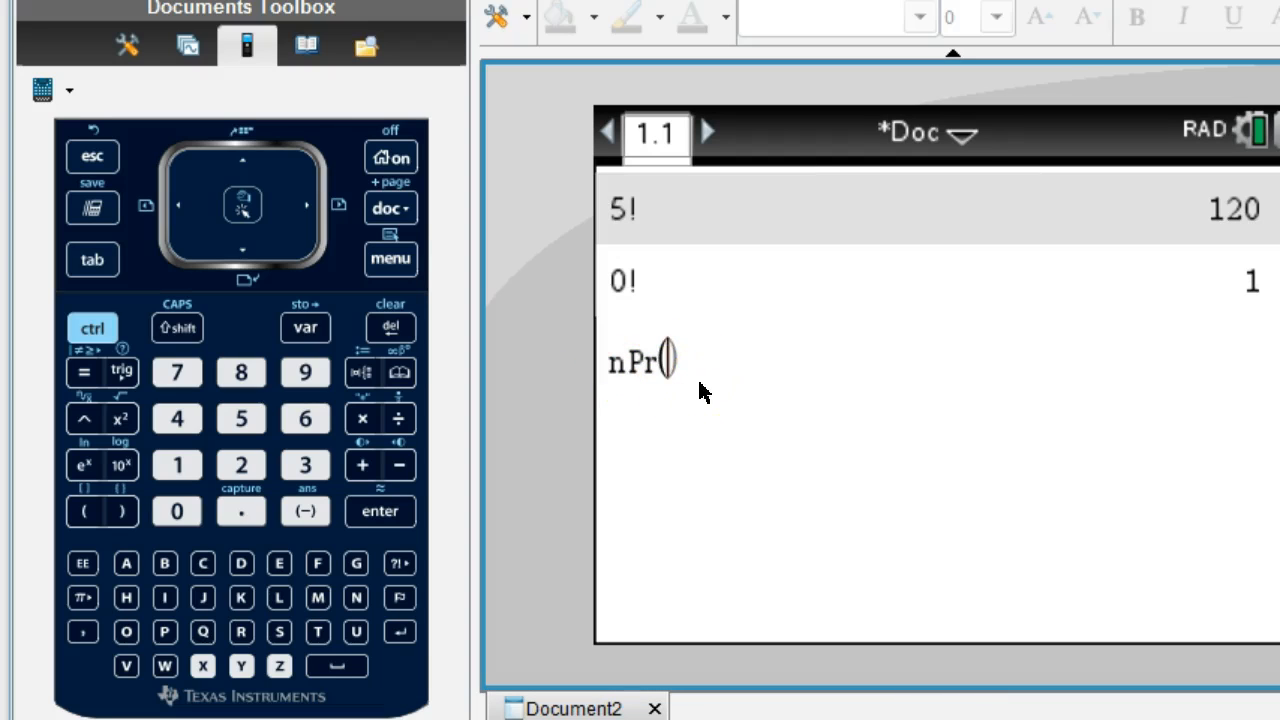
click(177, 465)
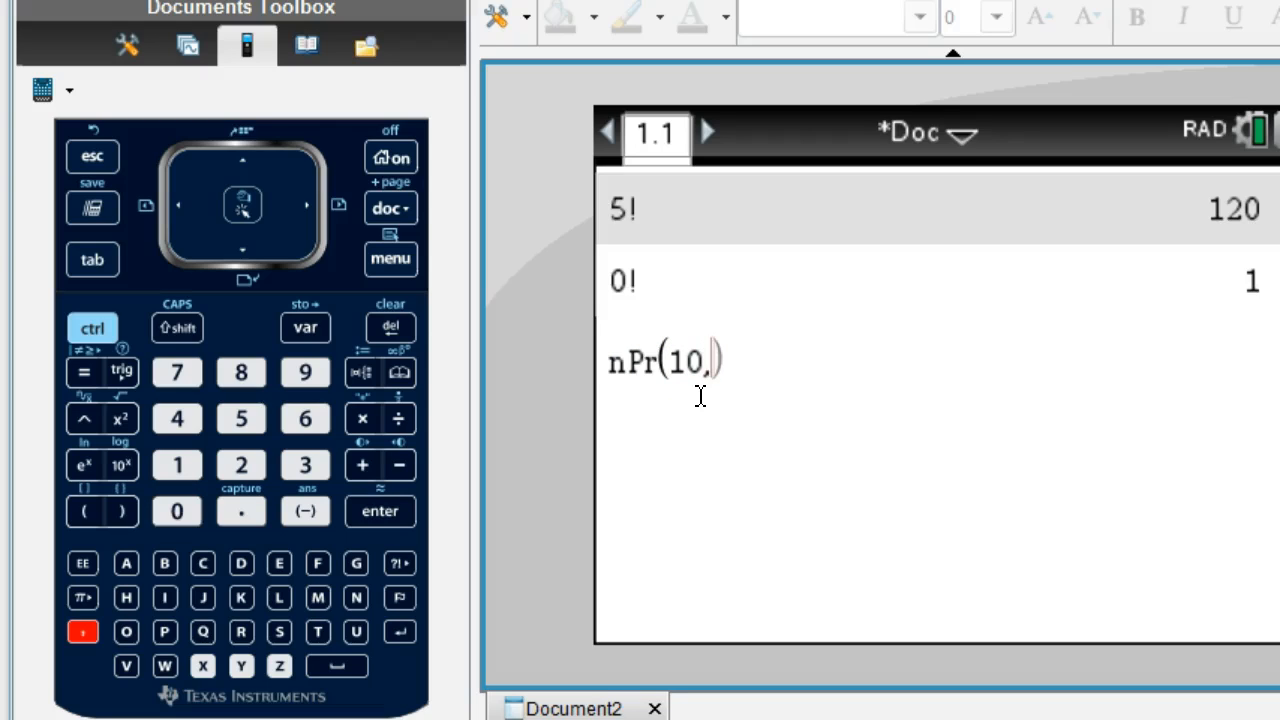
click(305, 465)
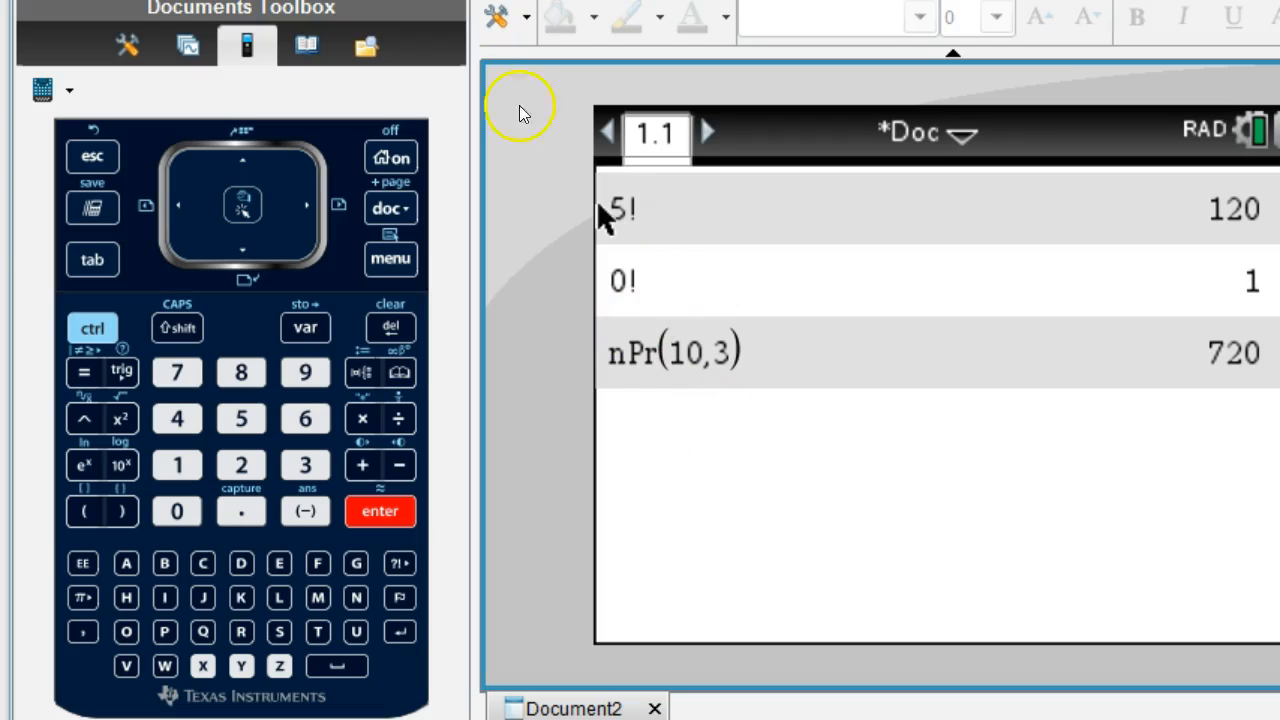
click(380, 511)
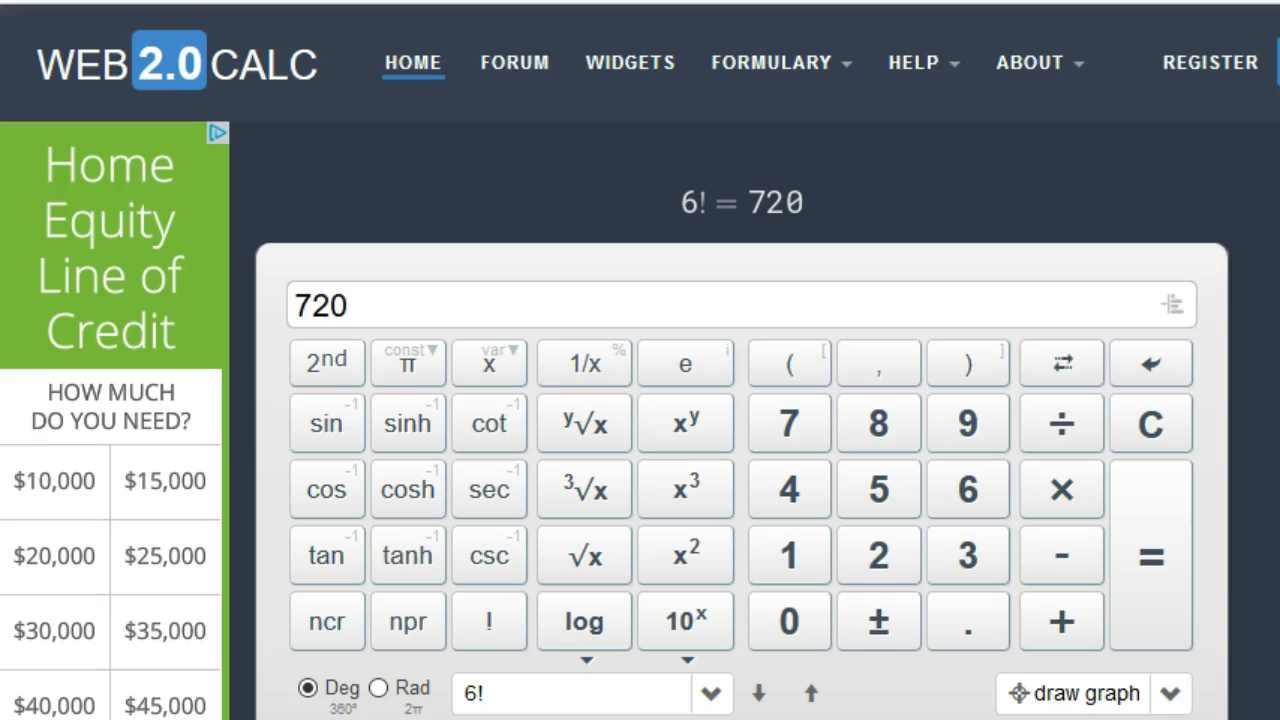
mouse_move(230, 185)
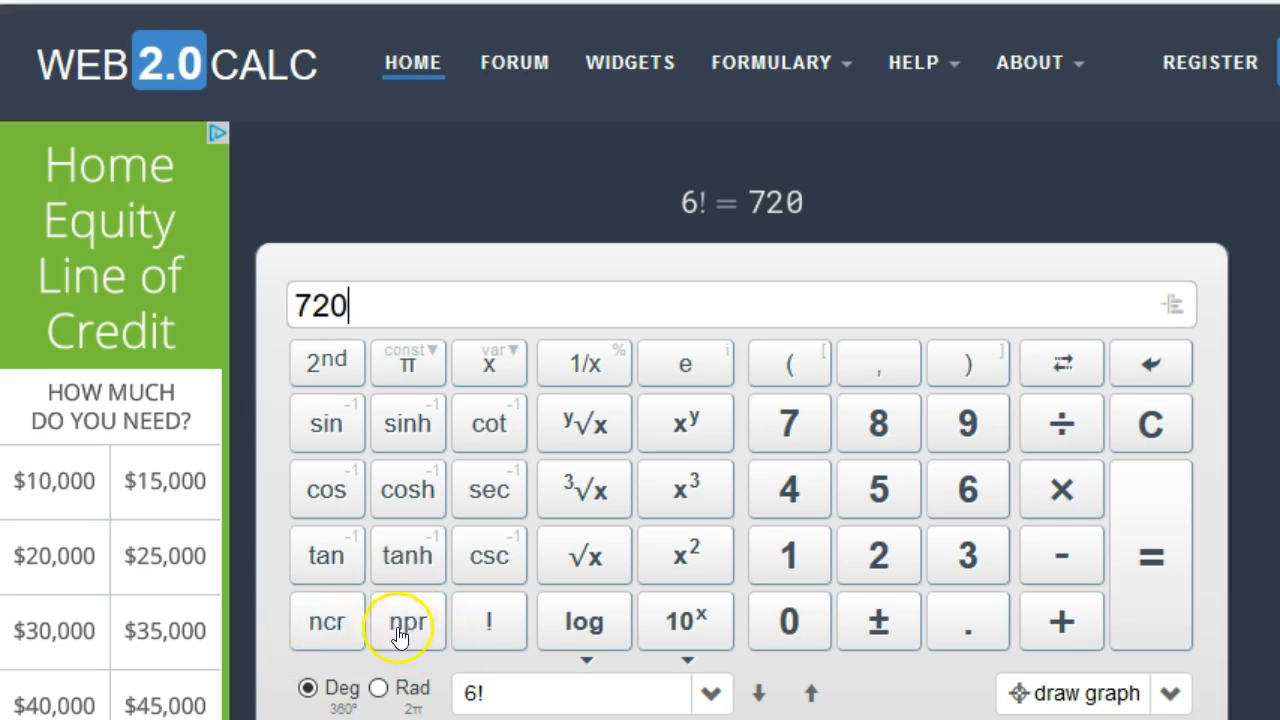
mouse_move(463, 640)
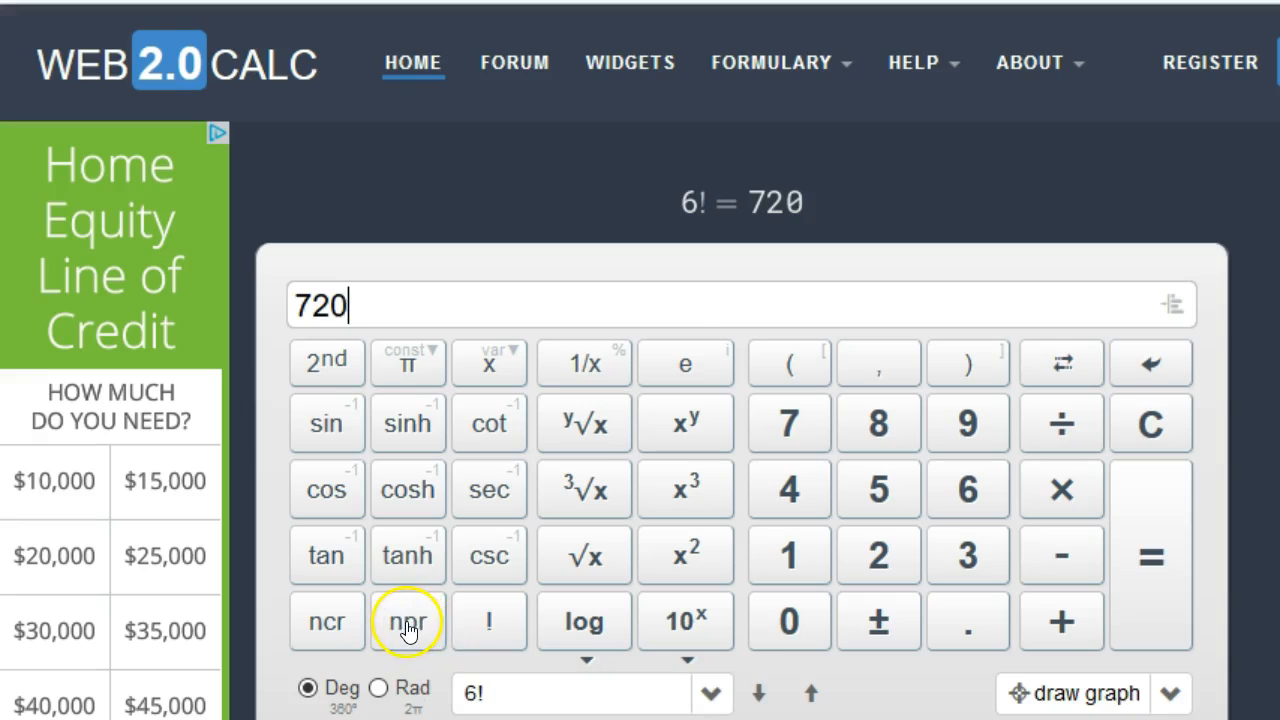
- Enter nPr(10, 3) on the Web 2.0 Calc keypad and evaluate it to 720
click(407, 621)
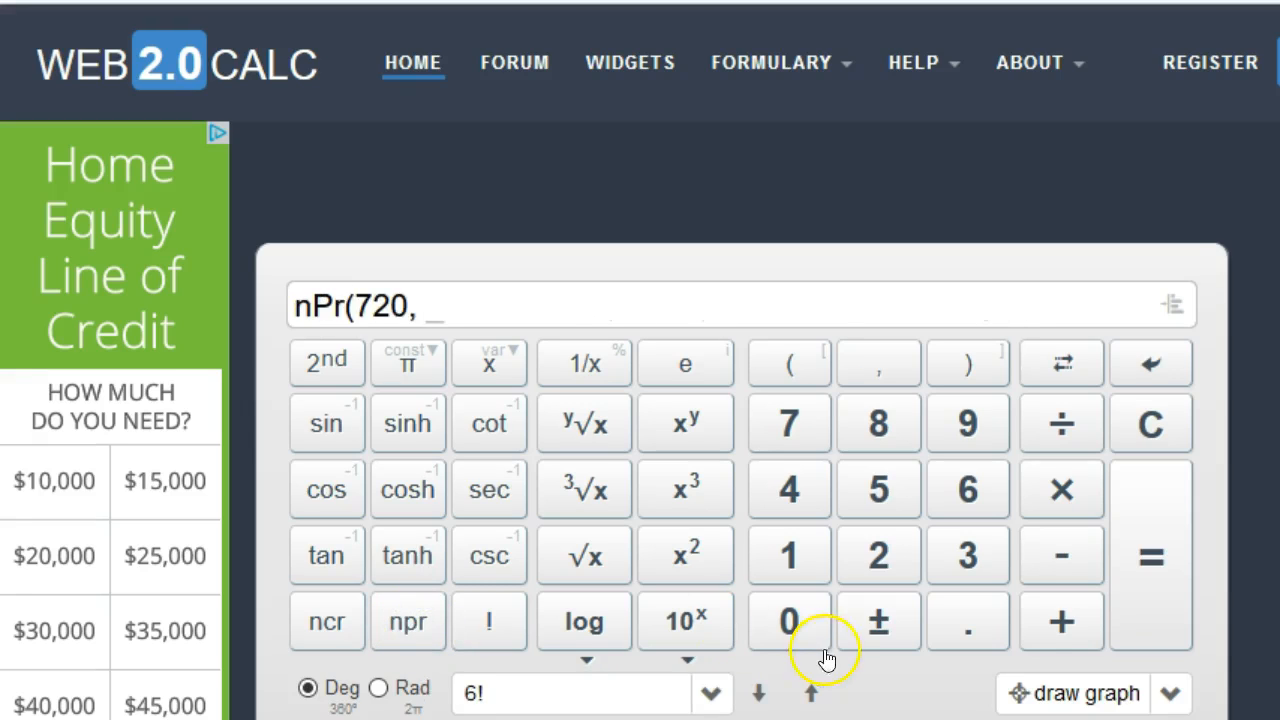
click(1150, 423)
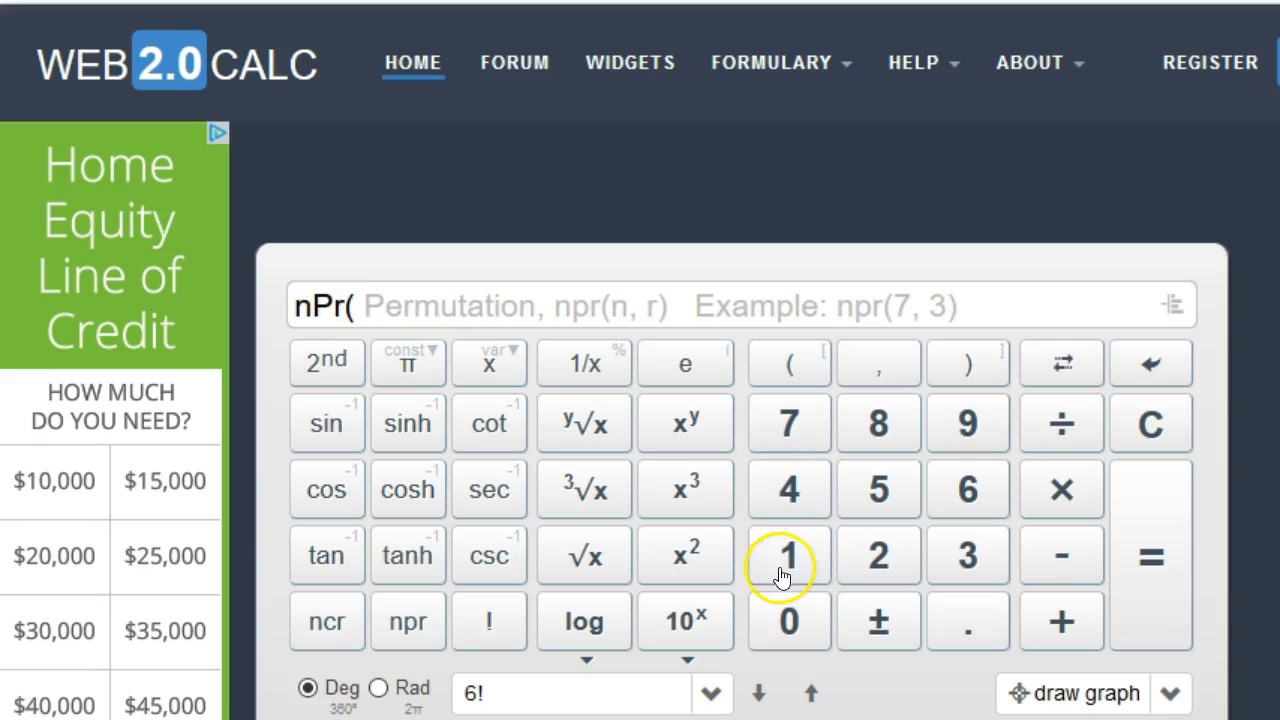
click(788, 620)
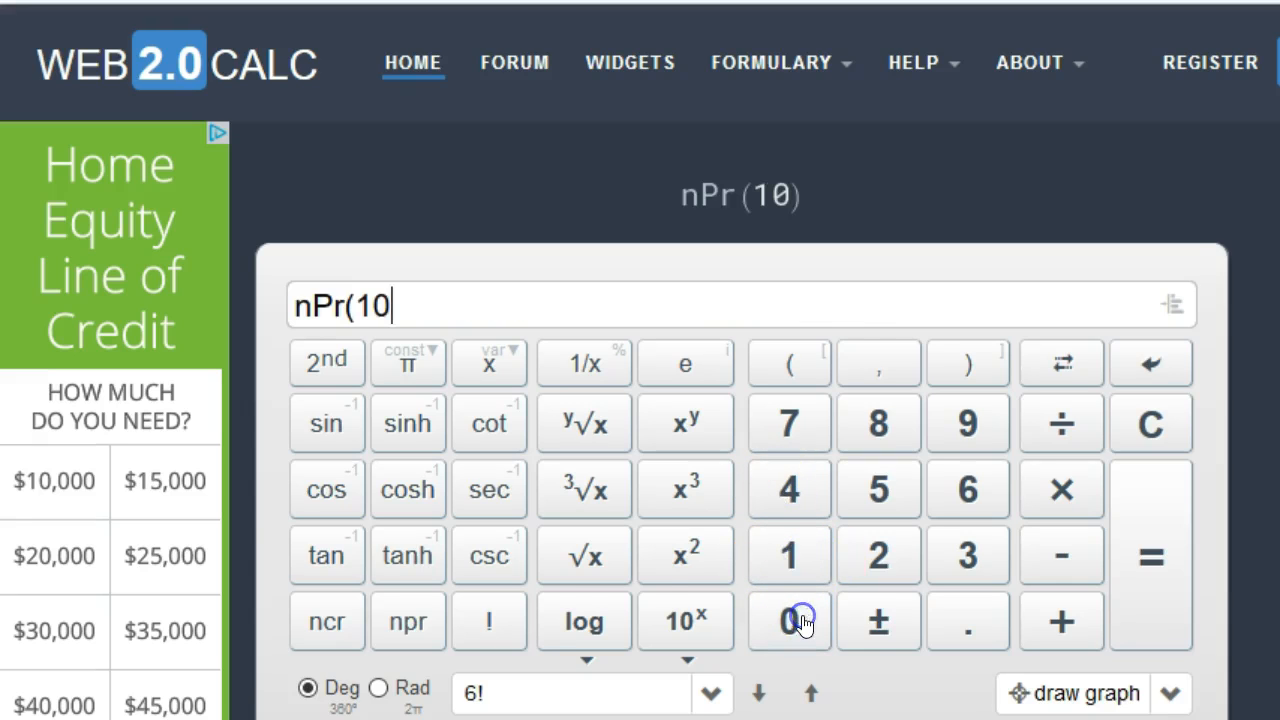
mouse_move(833, 430)
text(,)
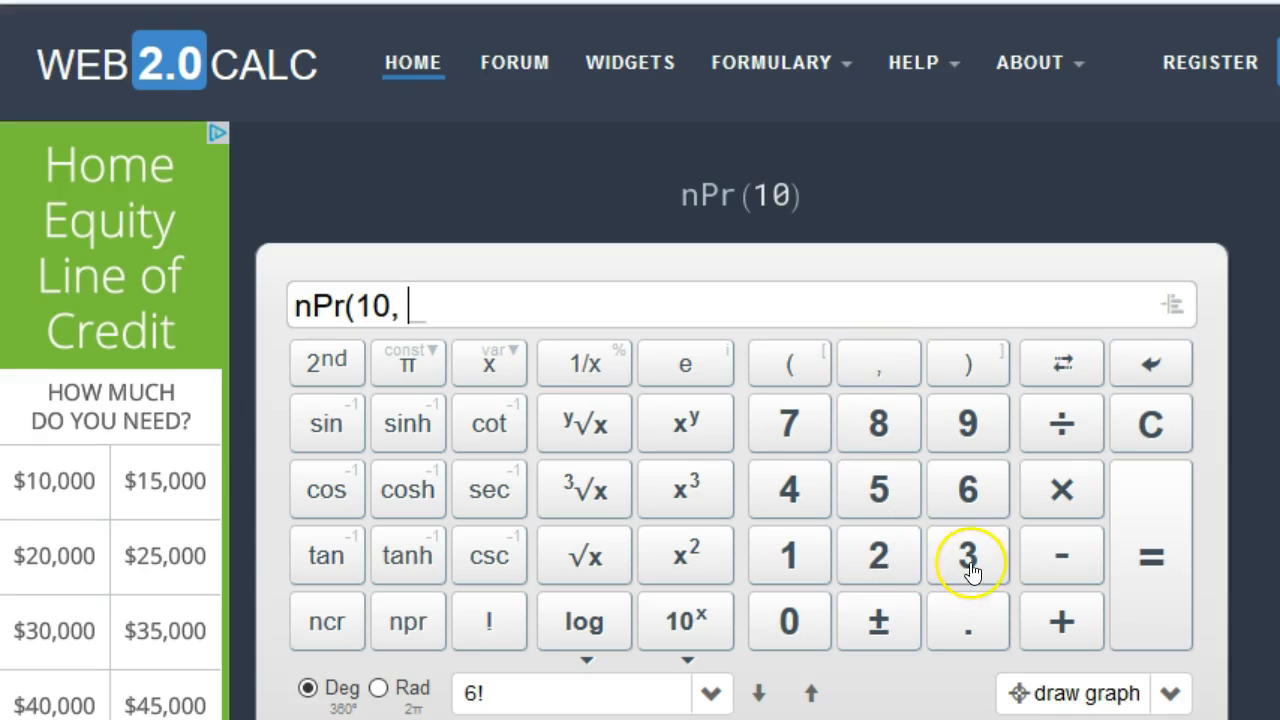
click(967, 555)
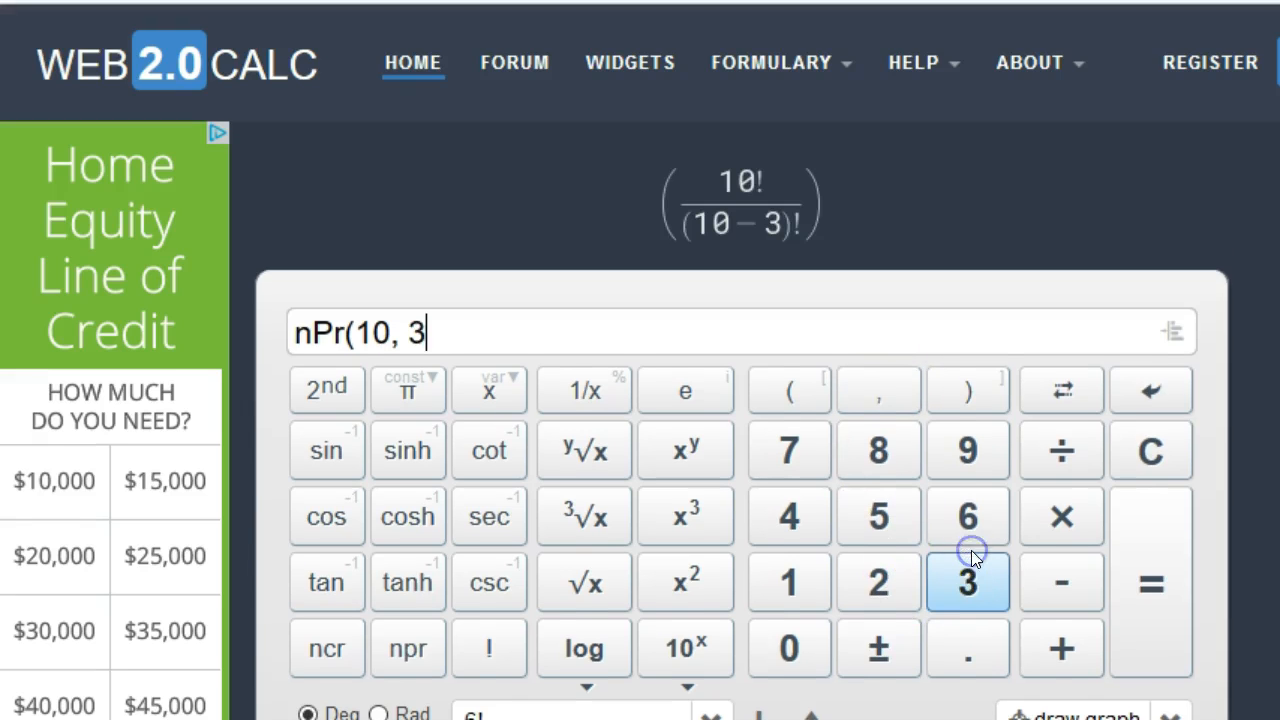
click(967, 390)
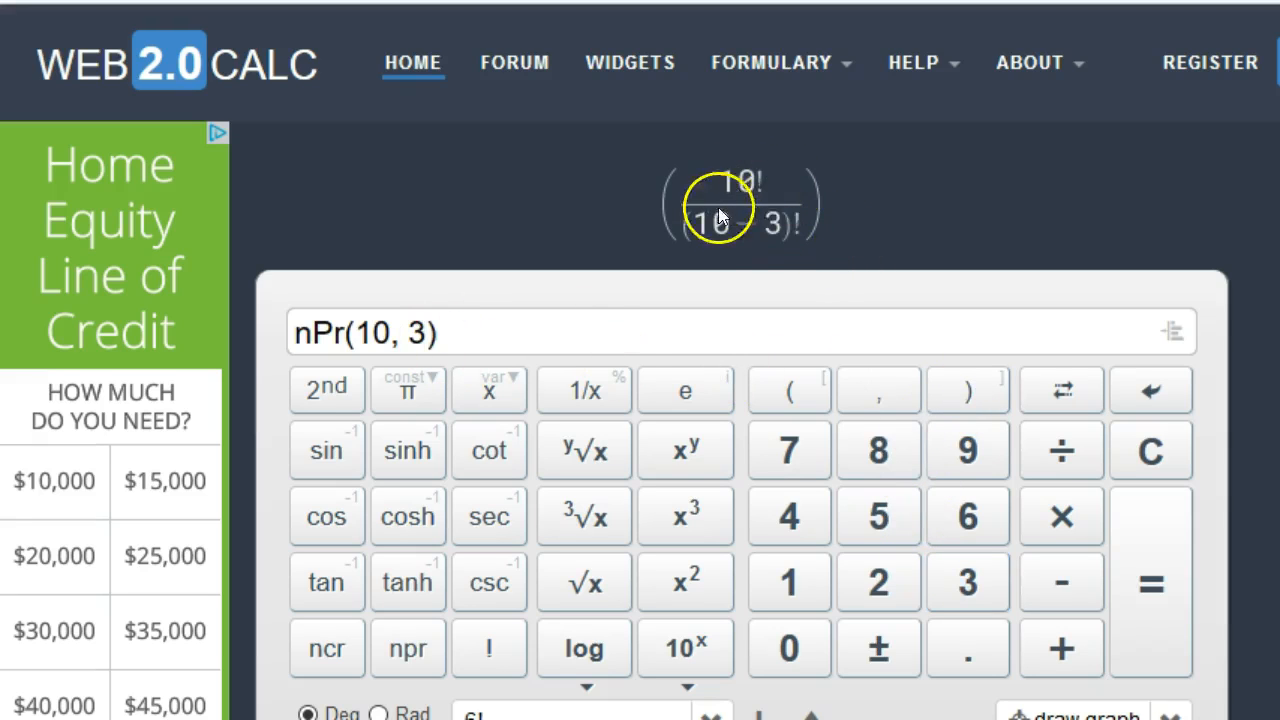
mouse_move(1107, 550)
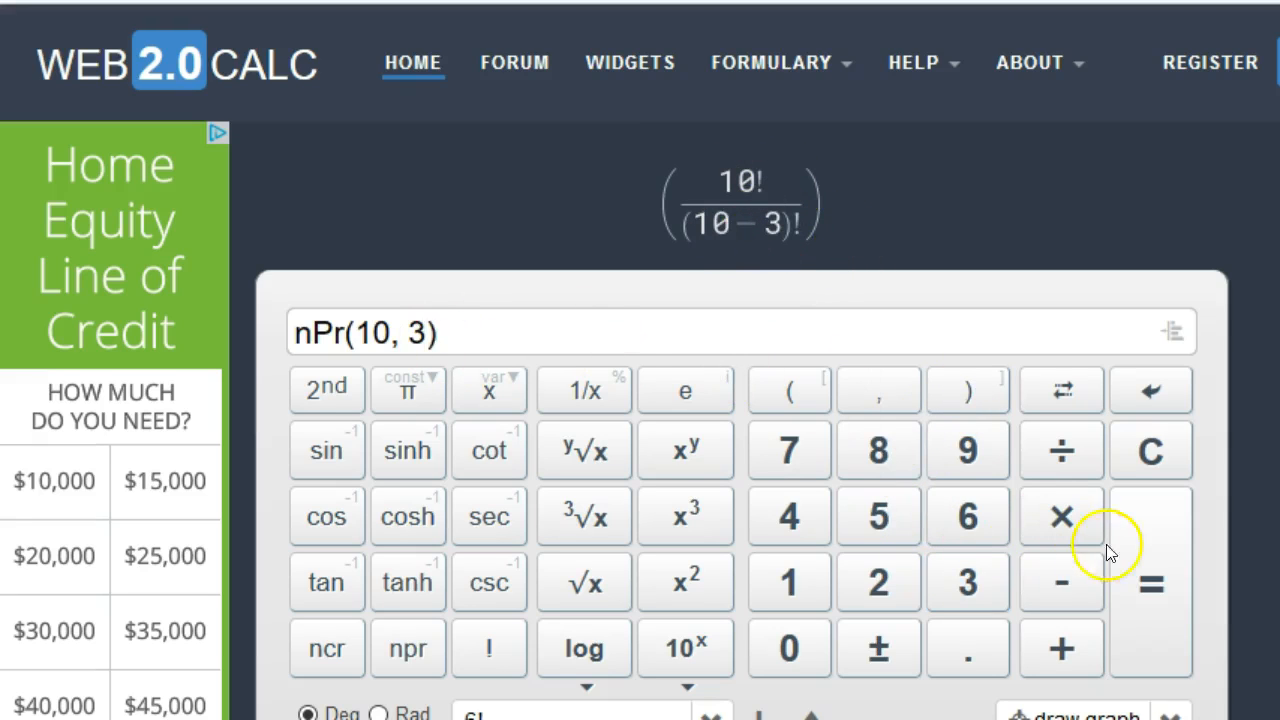
click(1150, 583)
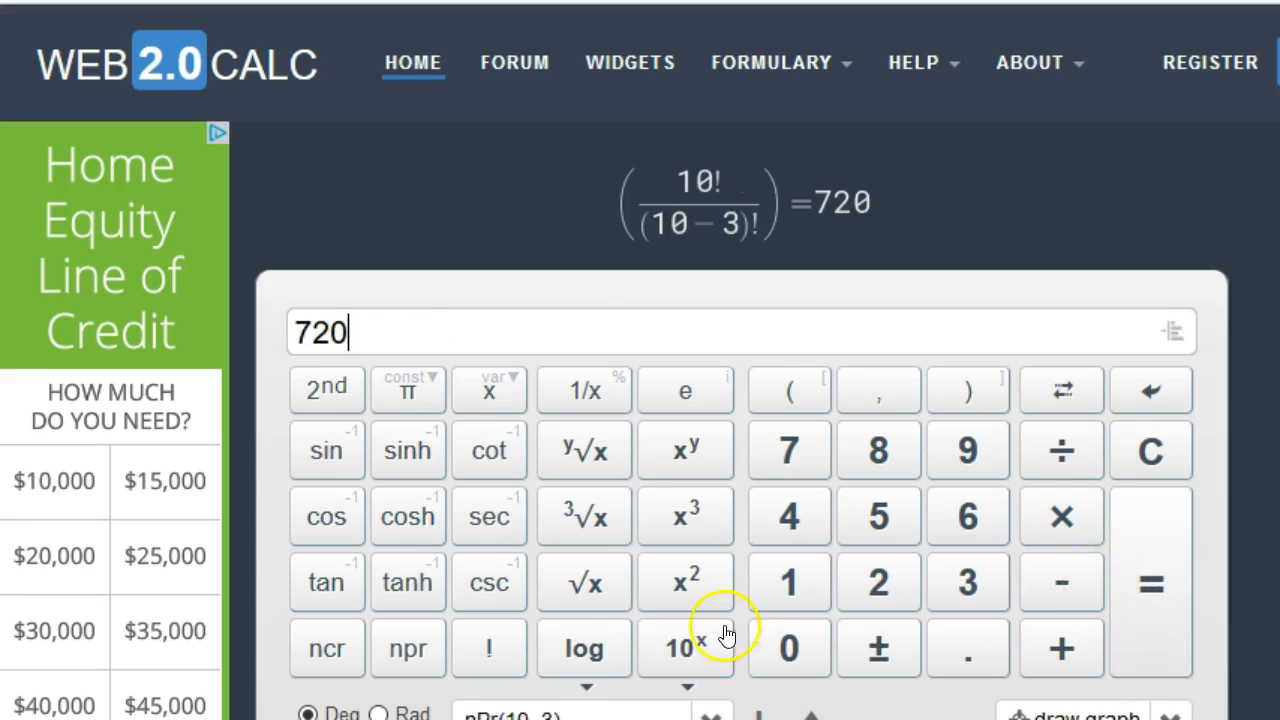
mouse_move(437, 385)
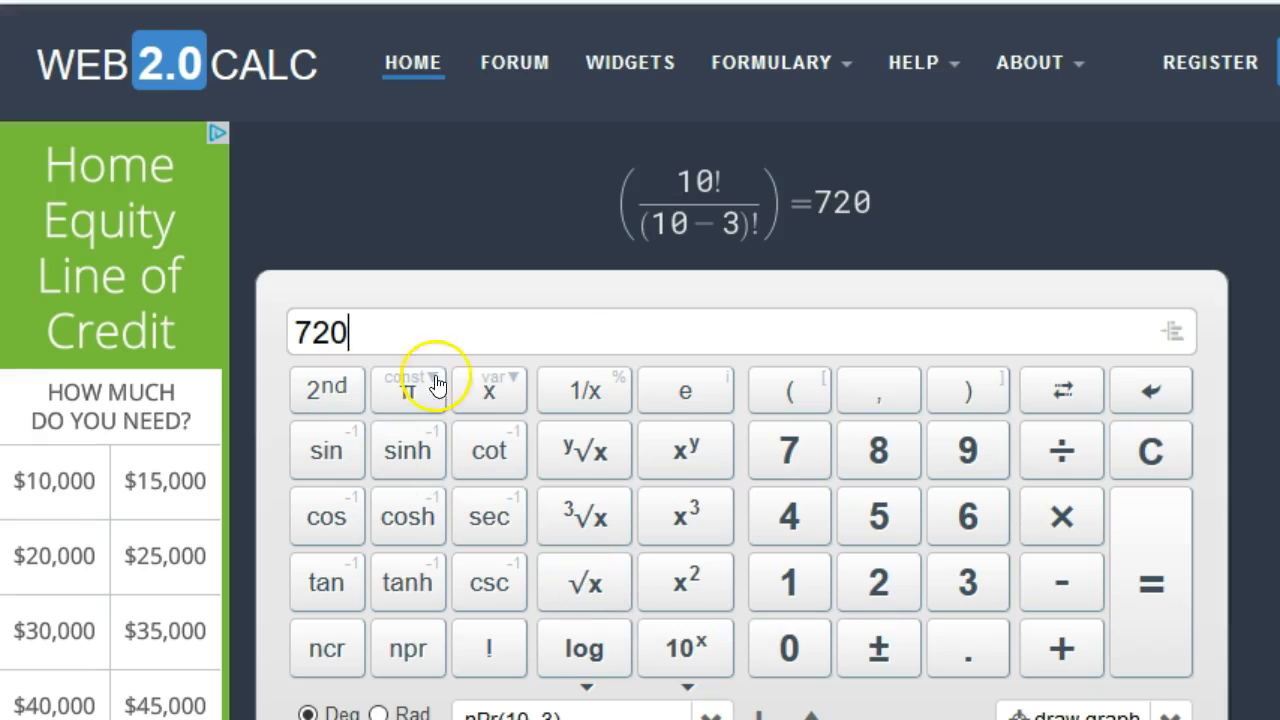
mouse_move(490, 262)
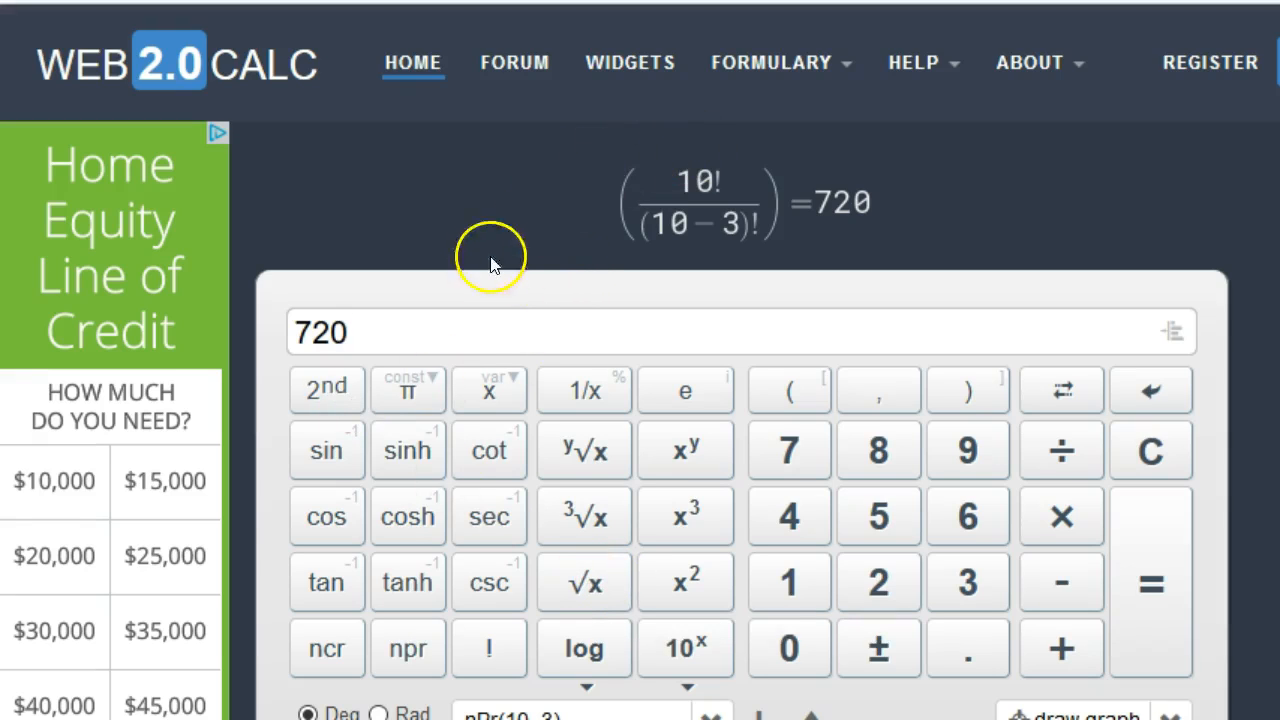